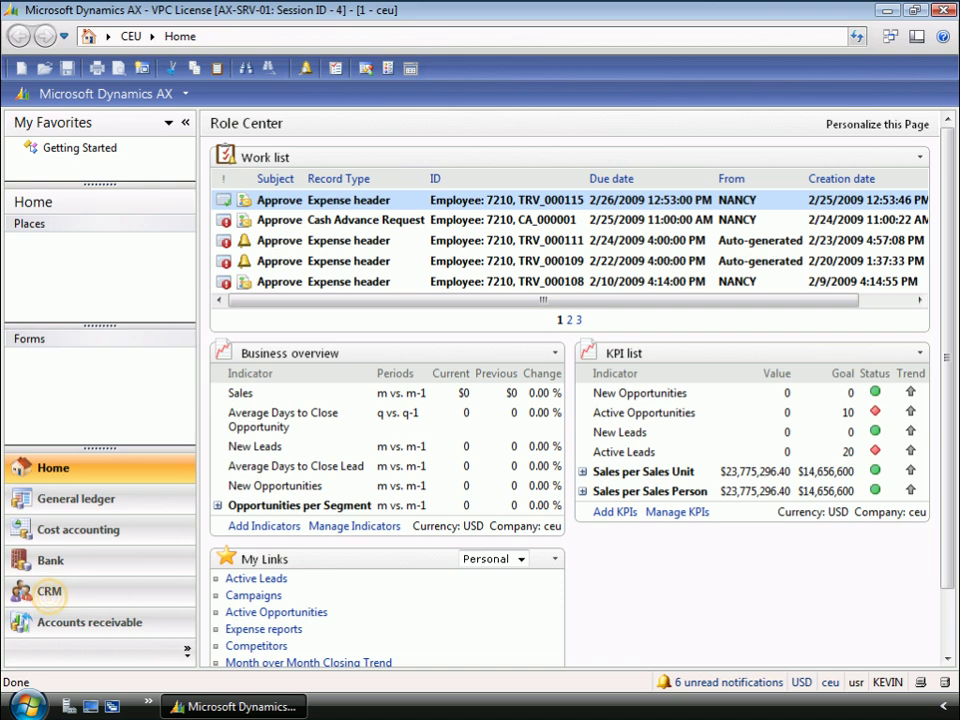
mouse_move(224, 660)
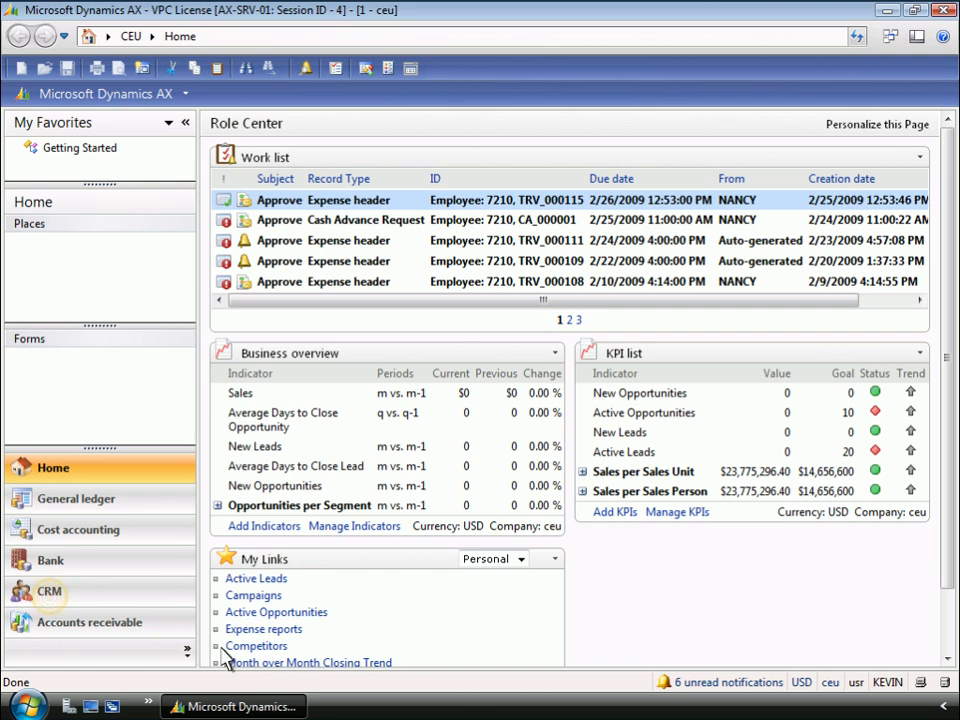
Step: Show the CRM Opportunities list and bring up its export actions
click(50, 592)
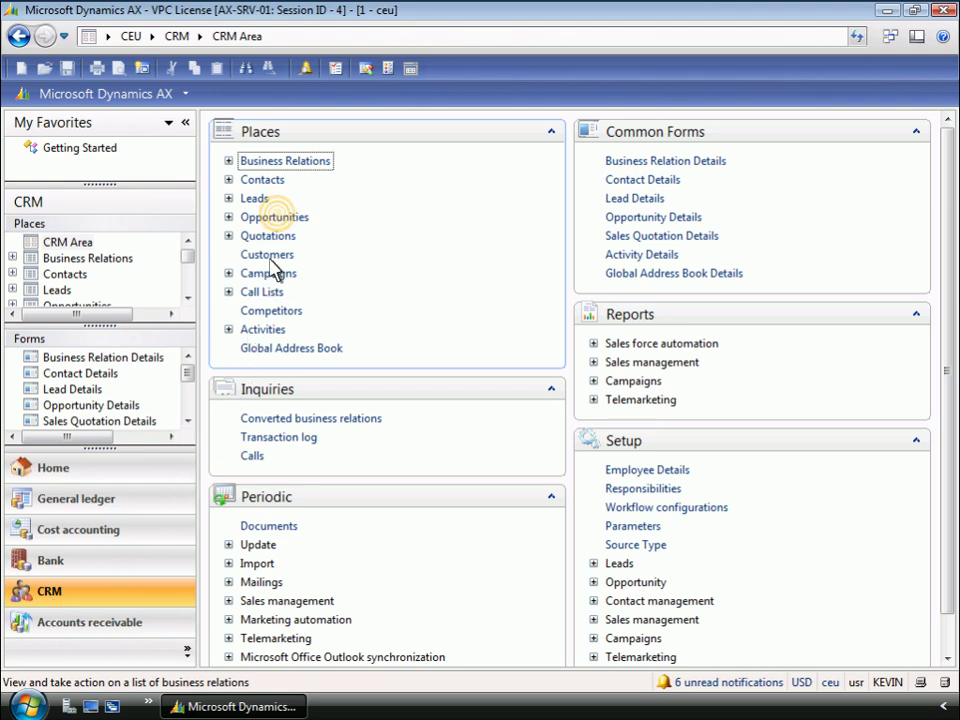
click(274, 216)
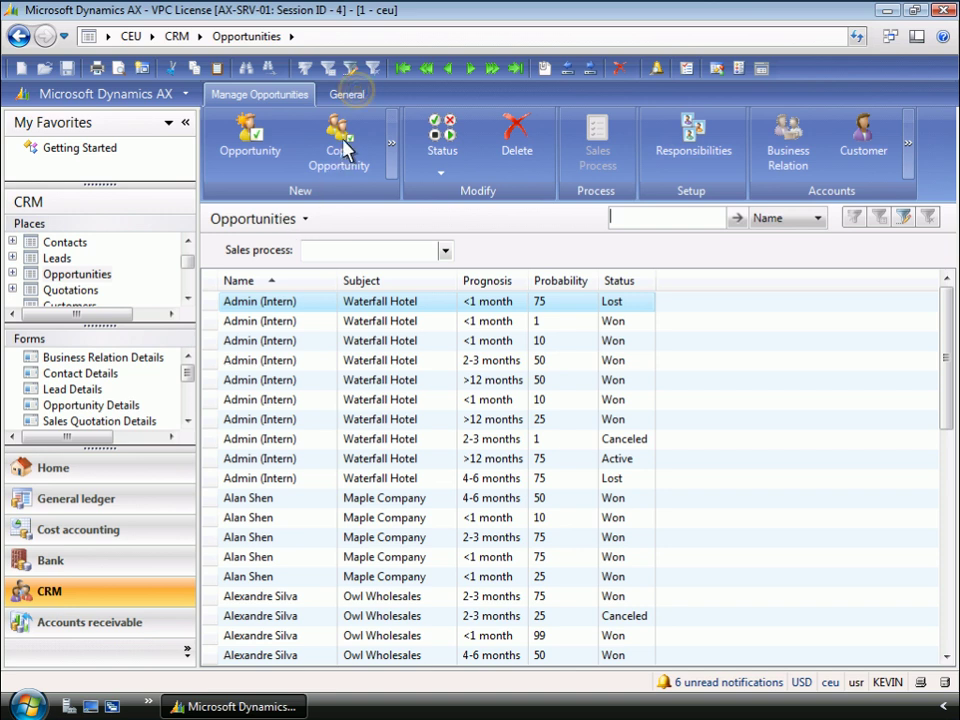
click(346, 94)
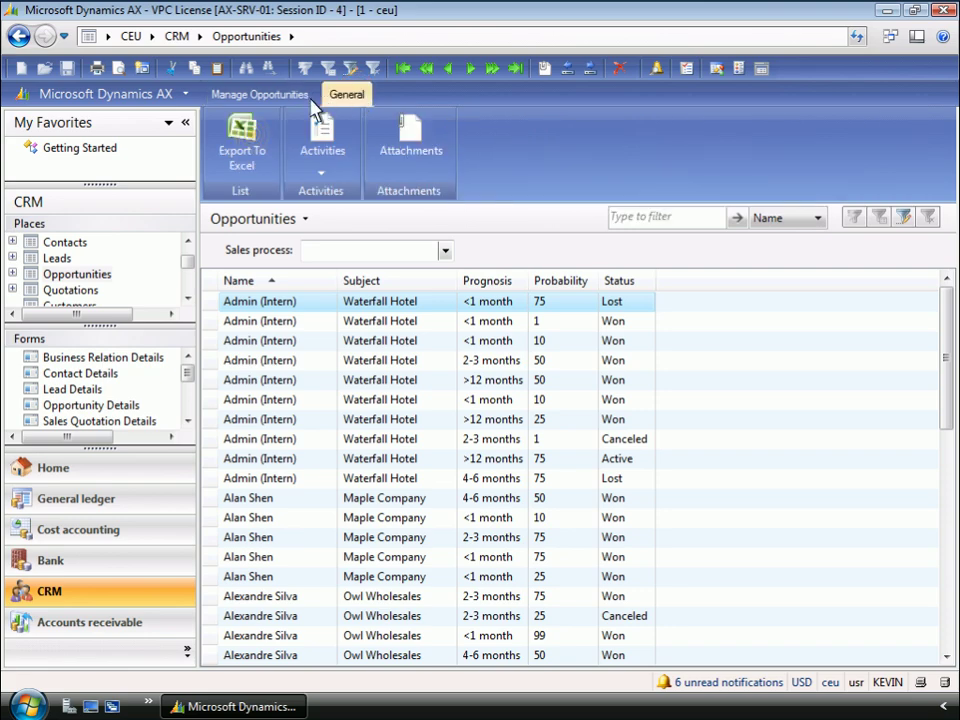
mouse_move(250, 140)
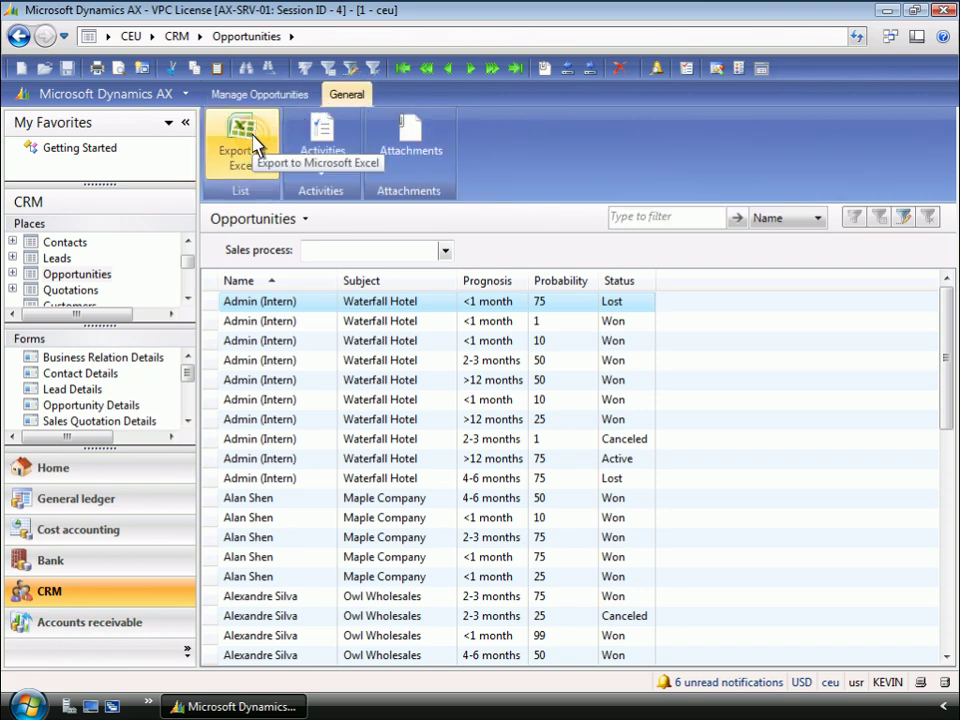
Step: Export the opportunities to Excel and create a pivot table on a new sheet
click(240, 140)
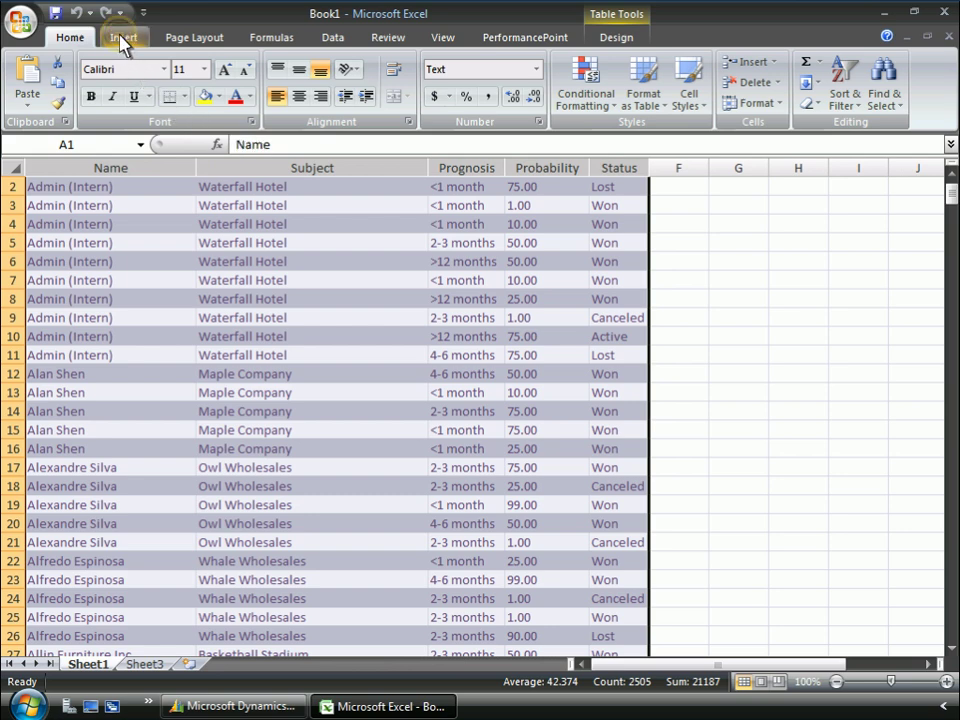
click(122, 36)
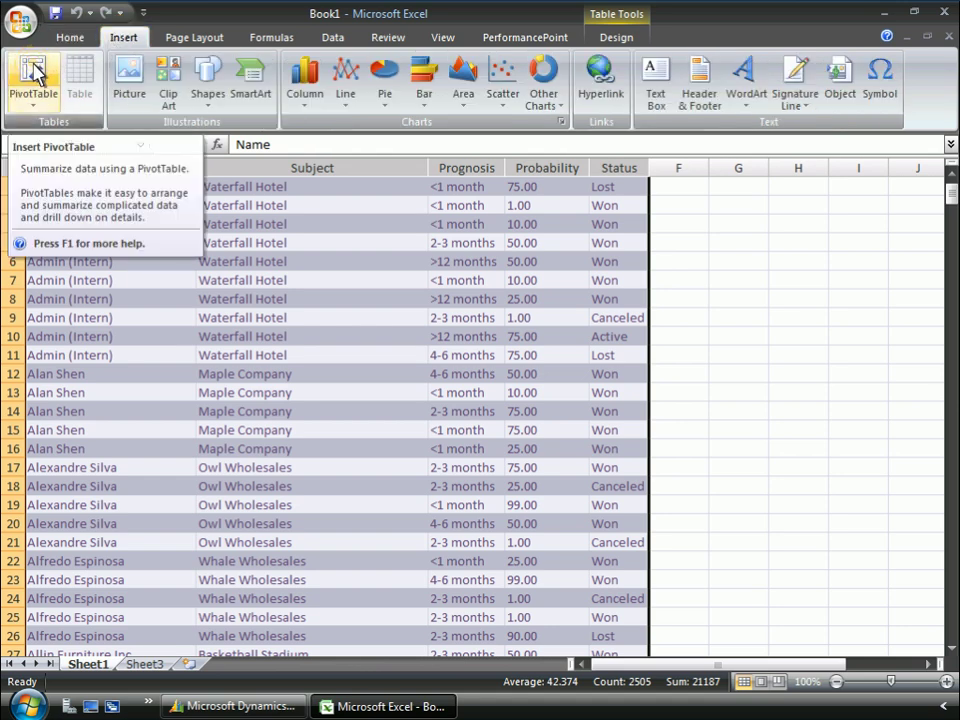
click(32, 80)
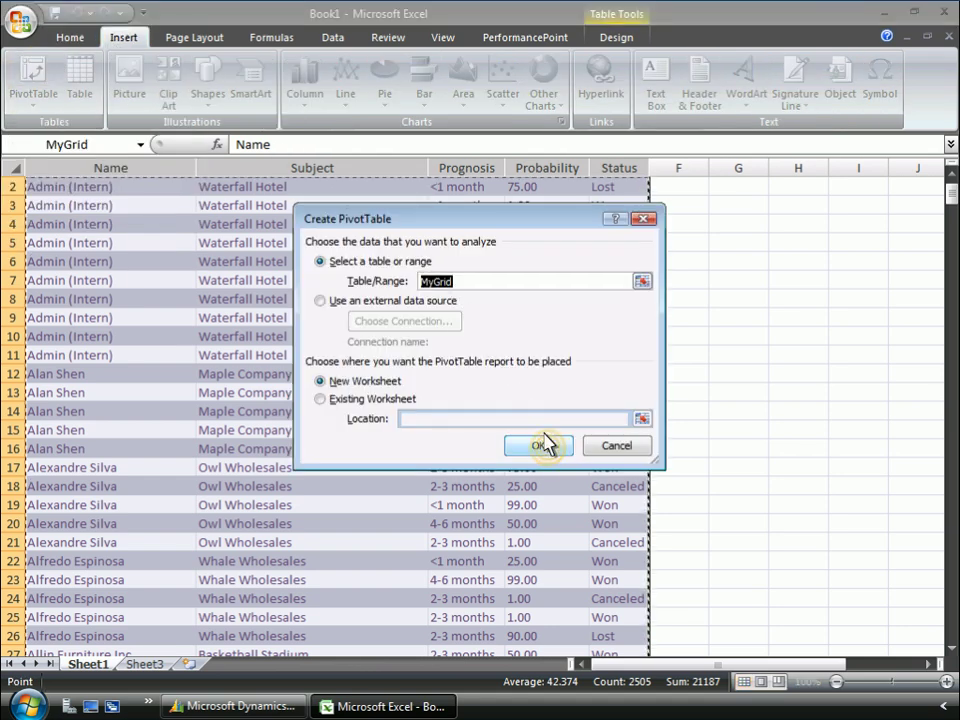
click(538, 444)
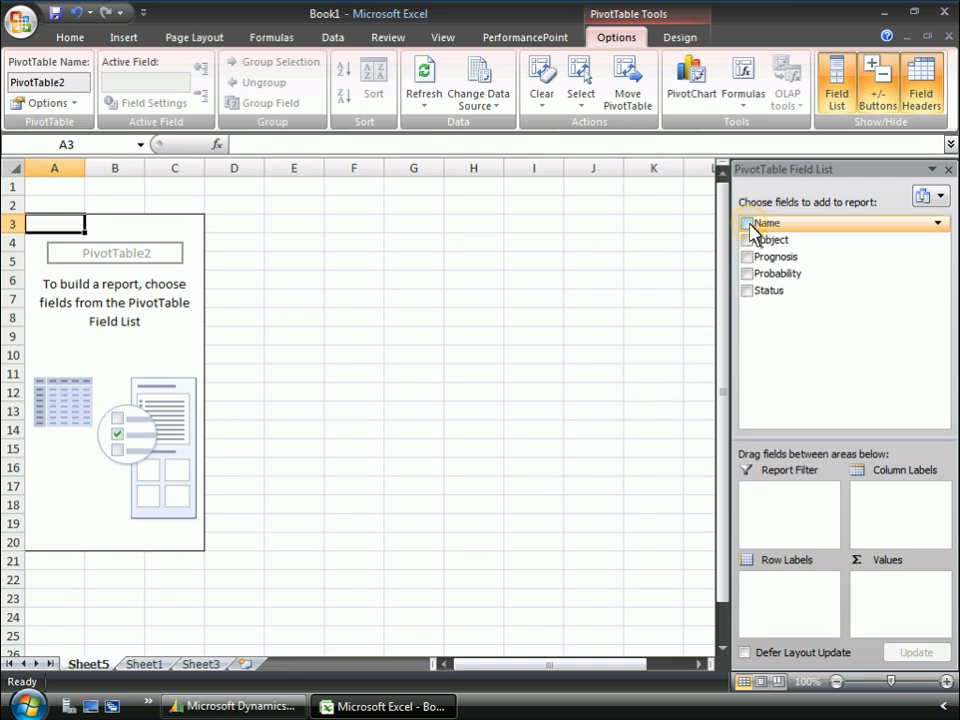
Step: Count Name by Status rows against Prognosis columns, totalling 500 opportunities
click(748, 222)
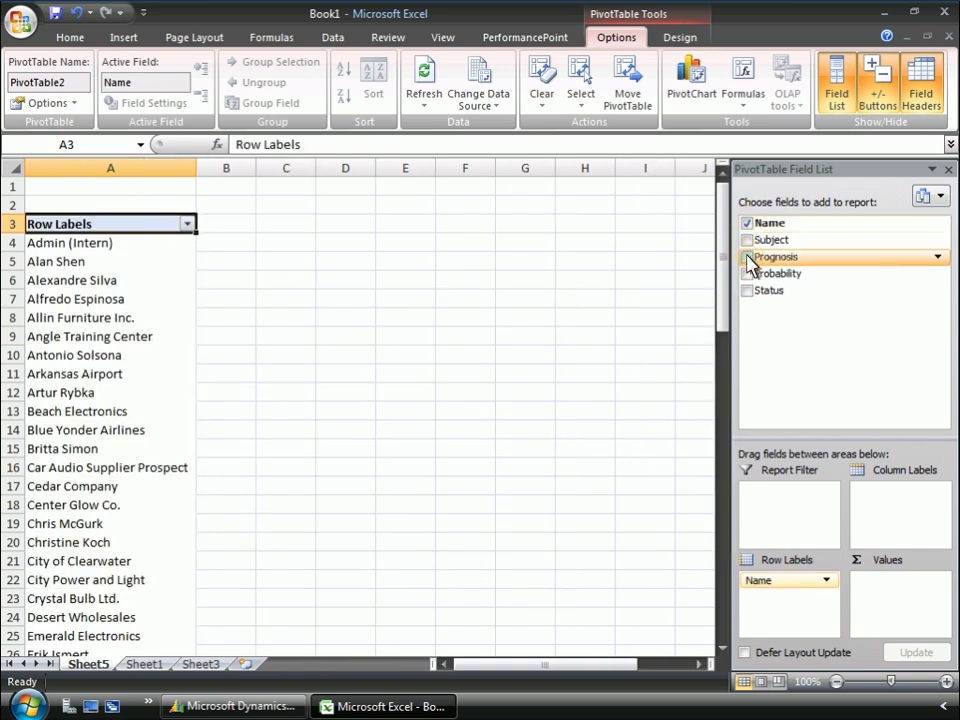
click(746, 256)
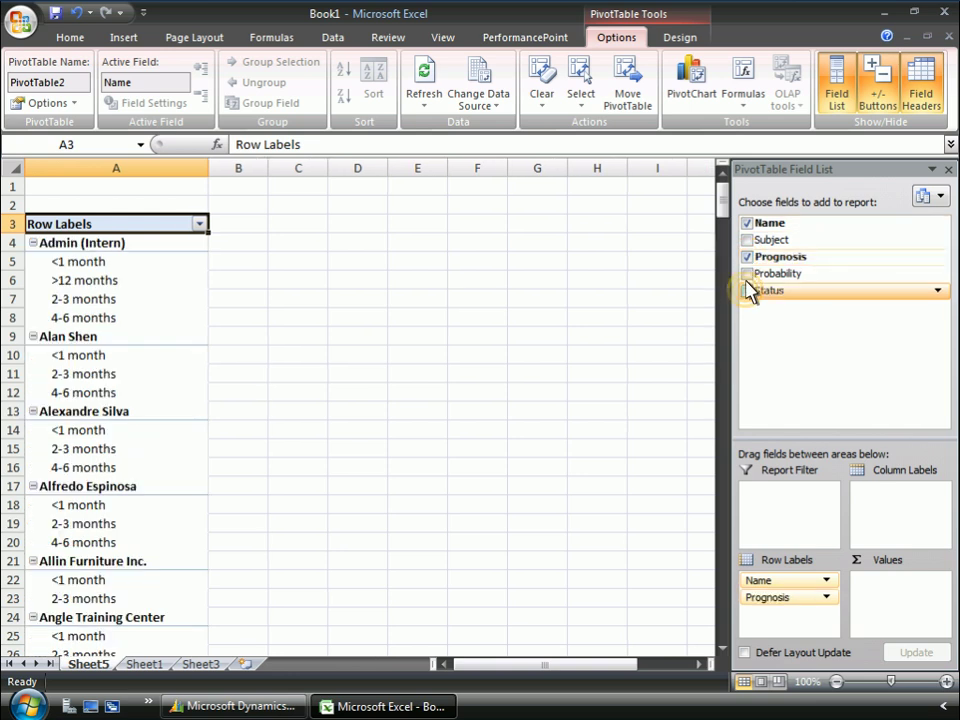
click(748, 290)
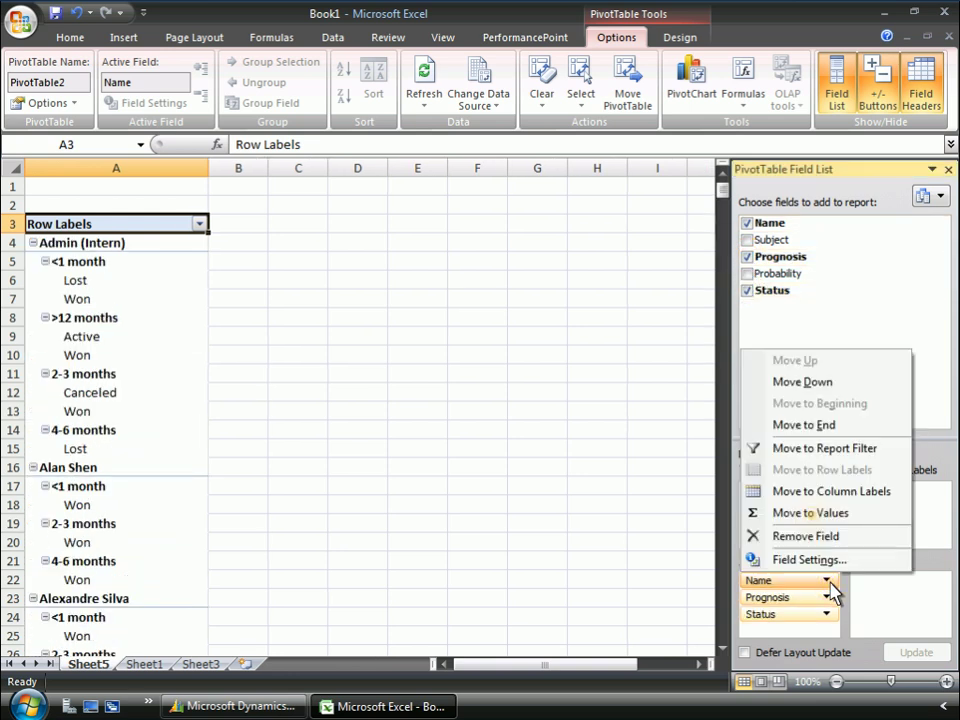
mouse_move(810, 512)
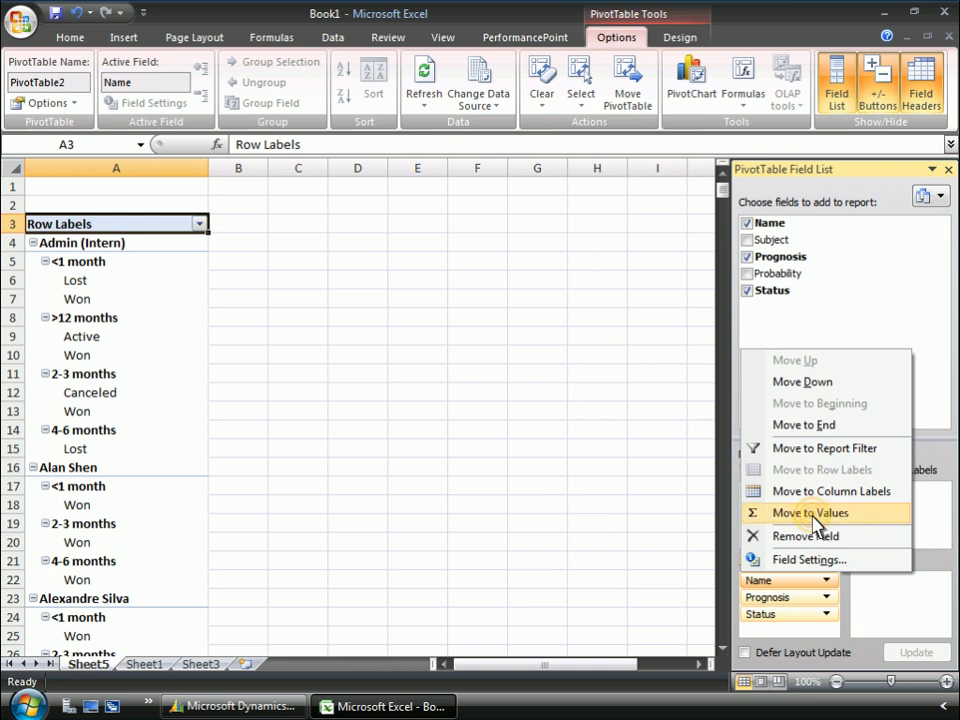
click(808, 512)
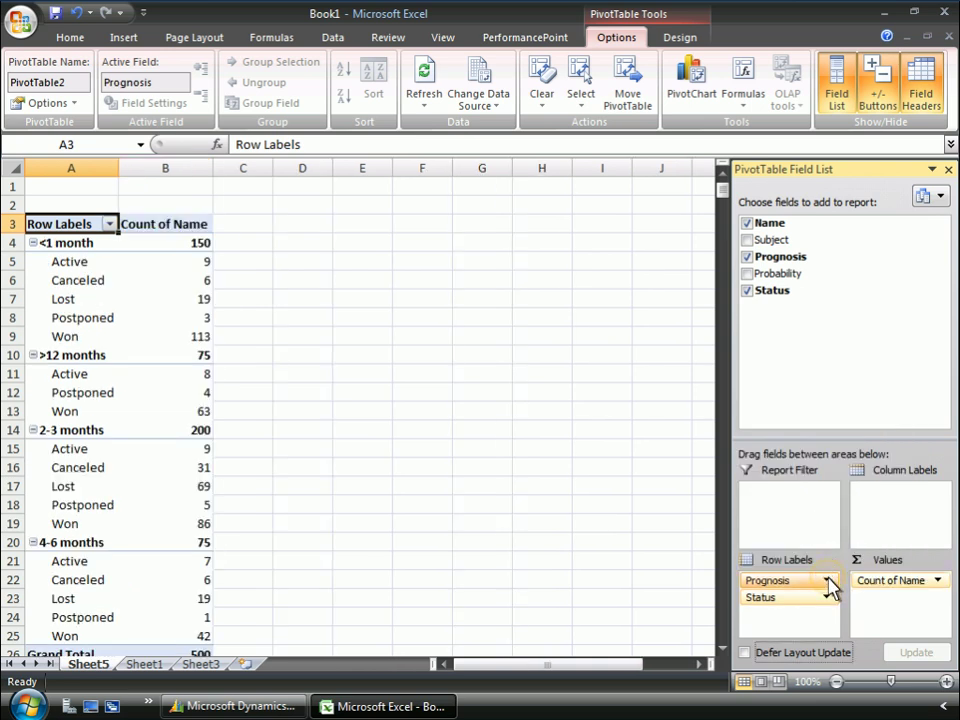
right_click(784, 580)
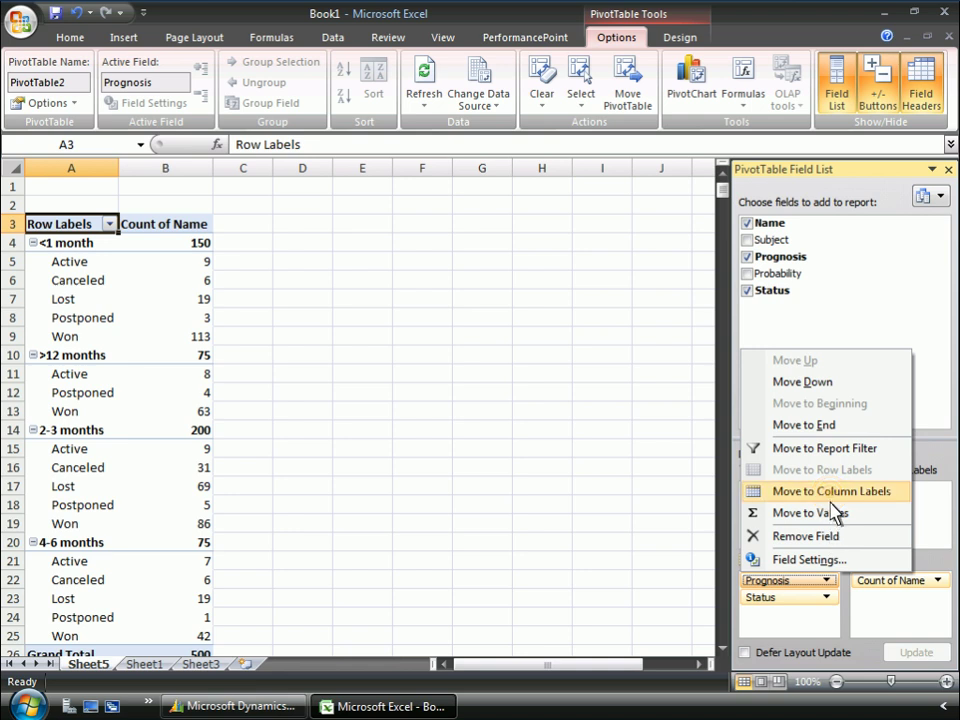
click(832, 492)
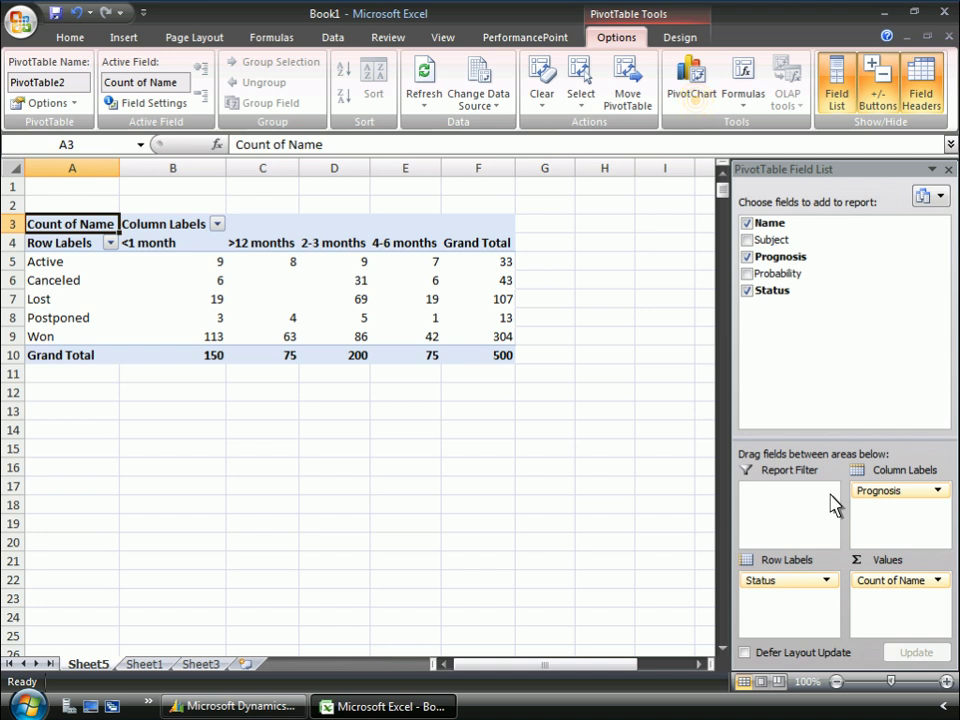
mouse_move(692, 82)
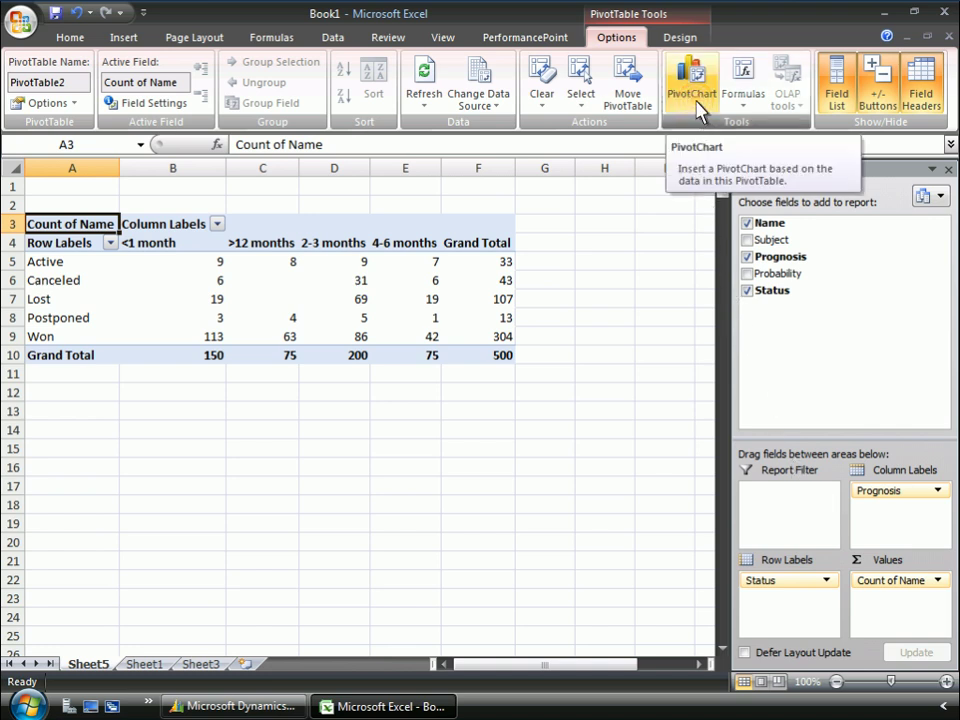
Step: Insert a clustered bar PivotChart of the status counts and copy it
click(692, 76)
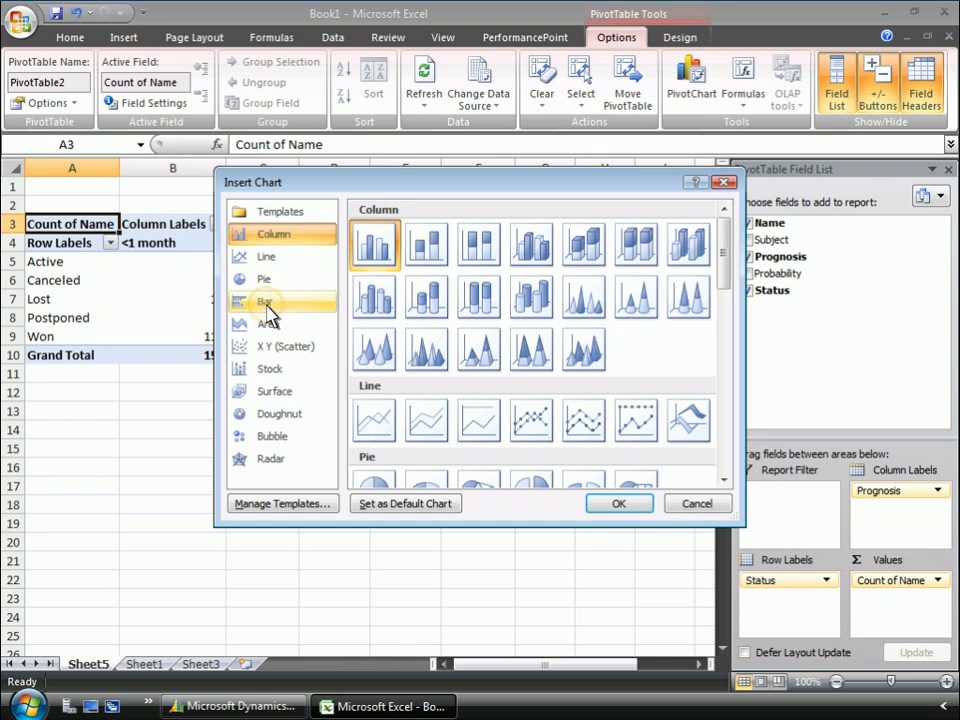
click(264, 300)
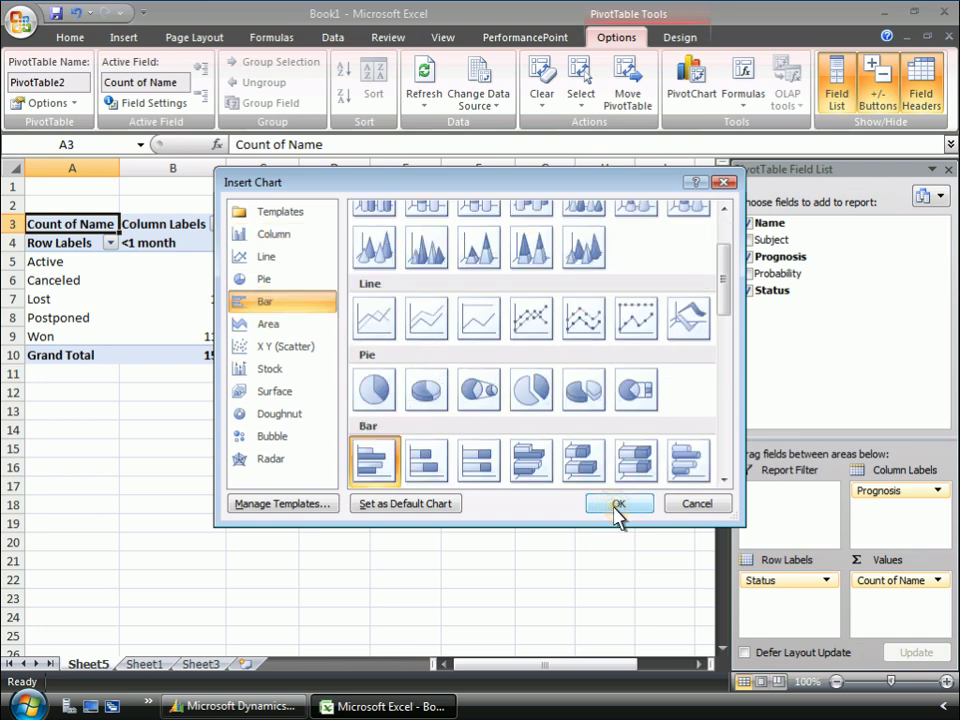
click(618, 504)
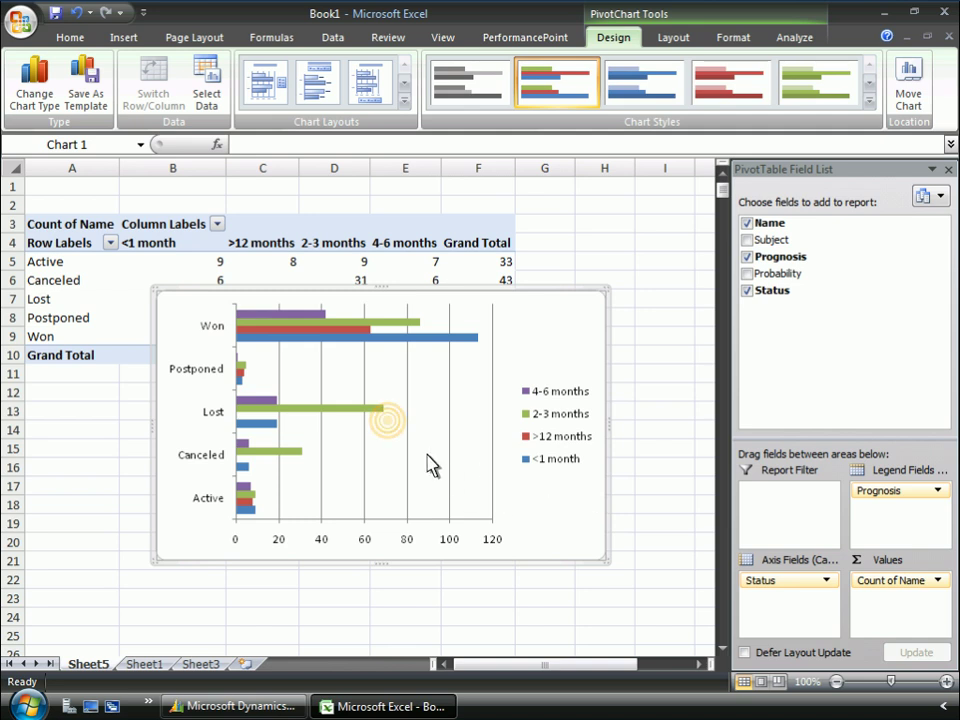
right_click(388, 420)
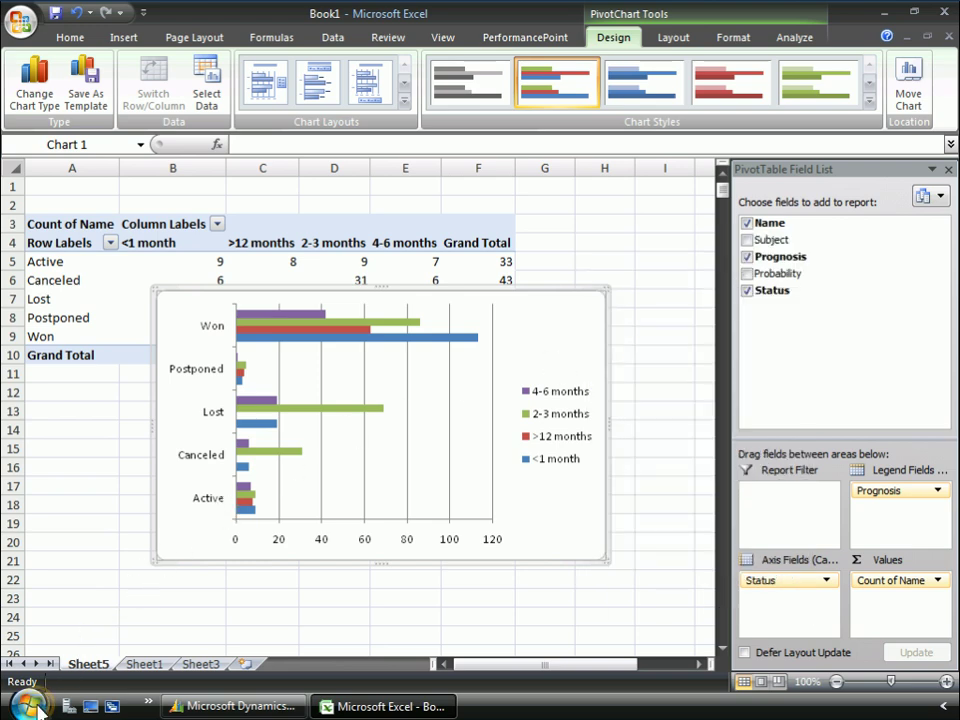
Step: Launch PowerPoint and paste the chart onto the first blank slide
click(20, 704)
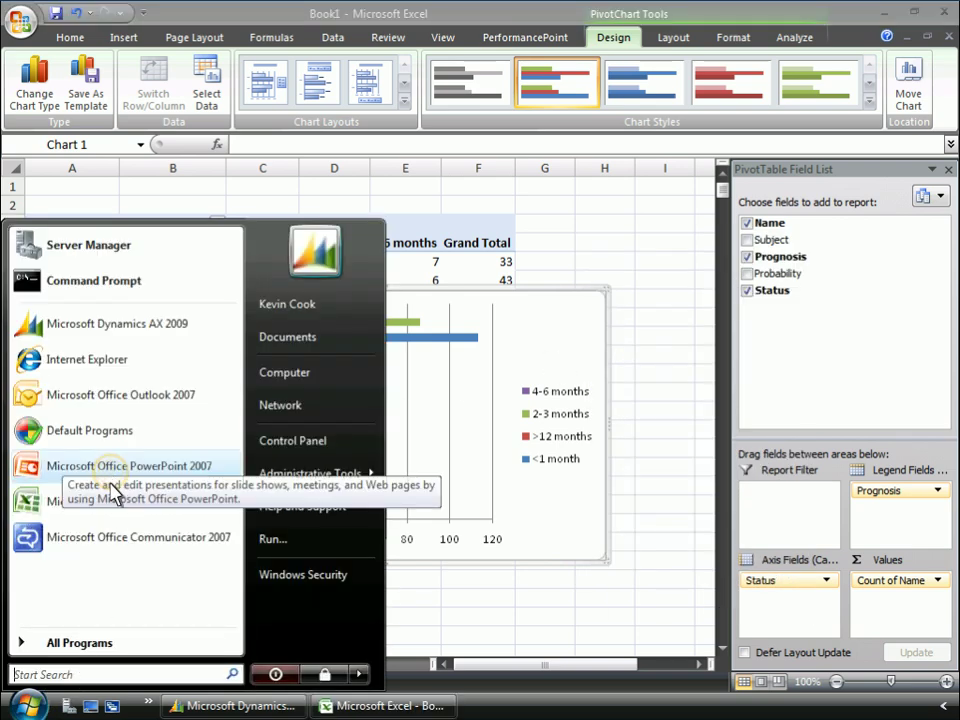
click(128, 464)
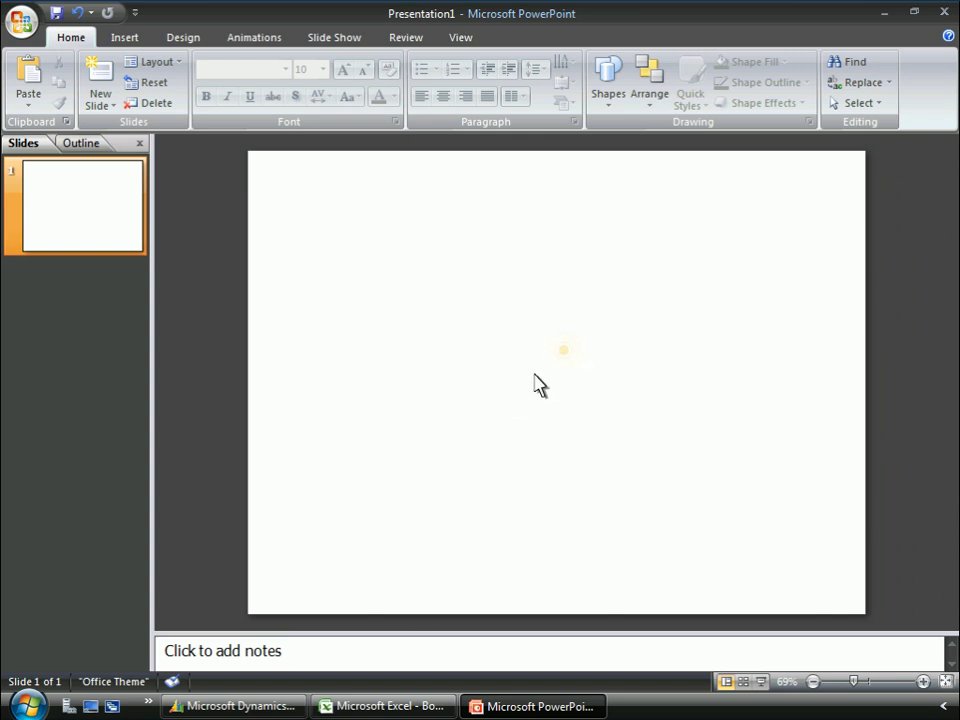
right_click(564, 350)
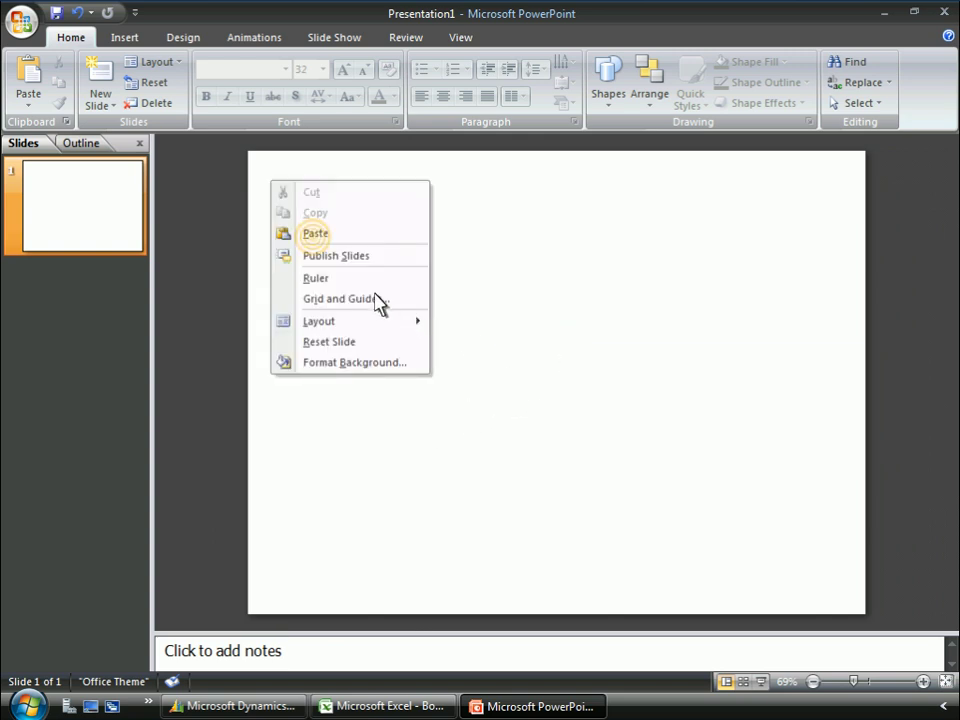
click(316, 232)
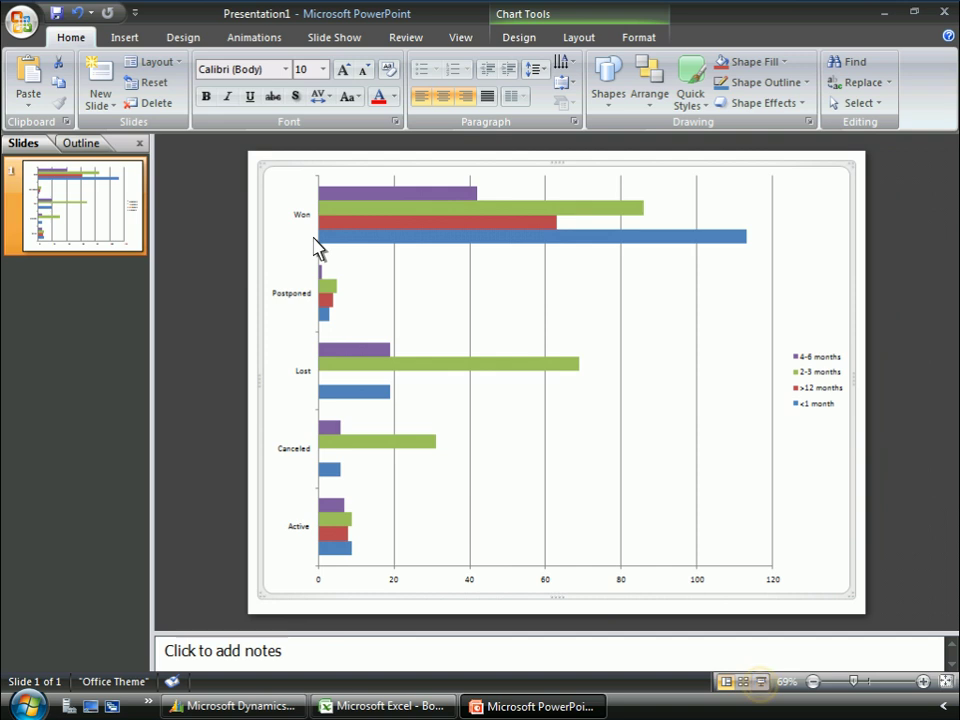
mouse_move(760, 680)
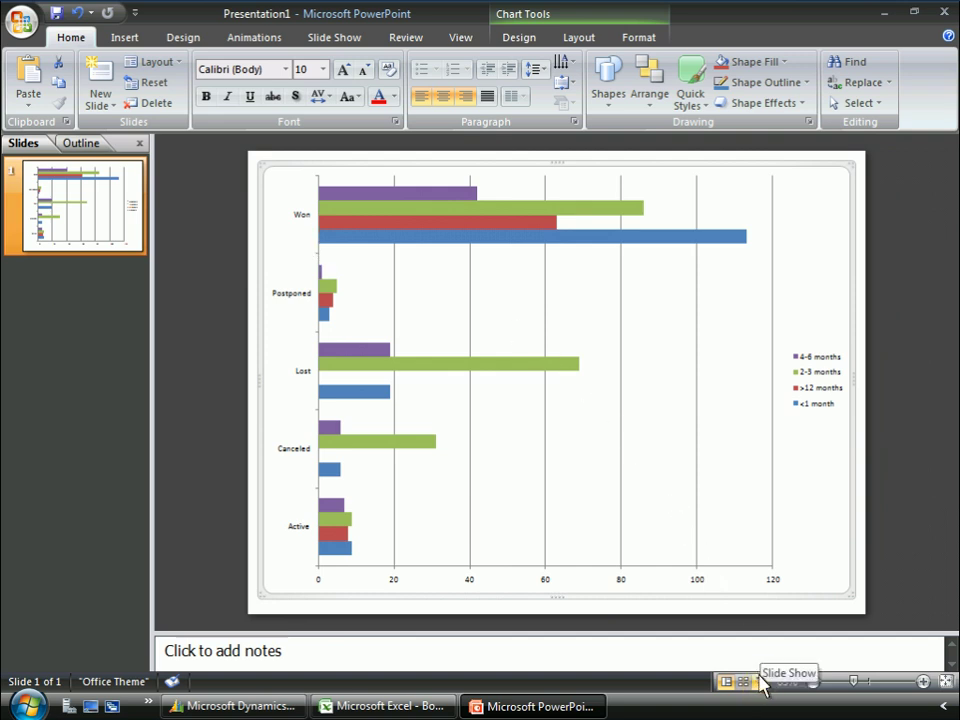